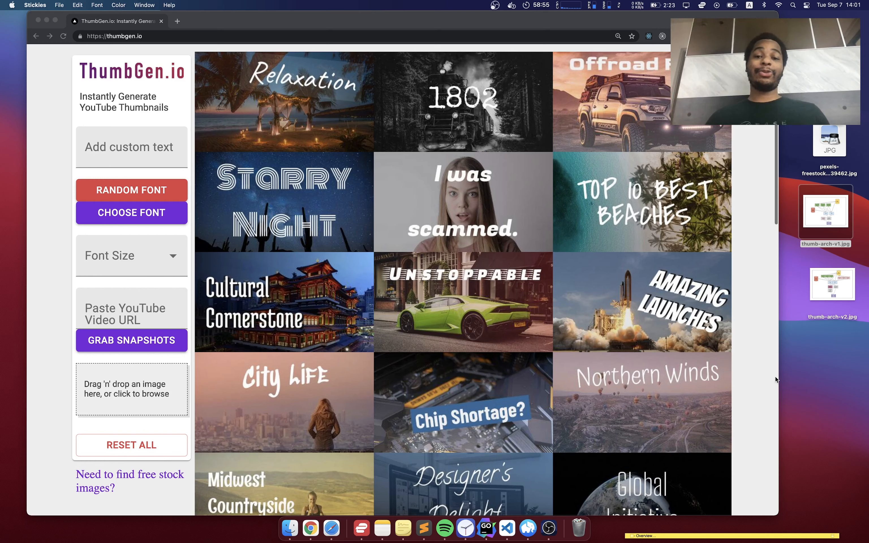
Enter 'Custom Text' as the caption and apply the Eater Caps Regular font to it.
click(131, 147)
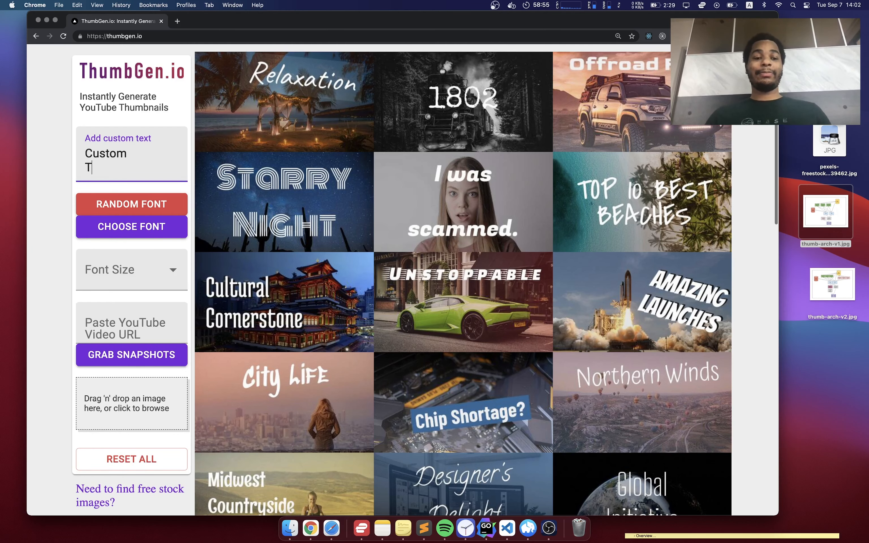
text(ext)
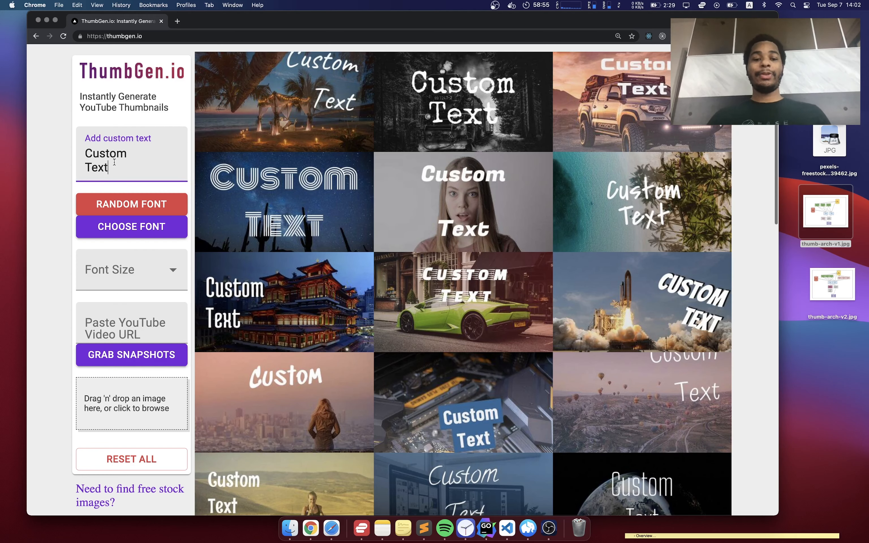
click(132, 226)
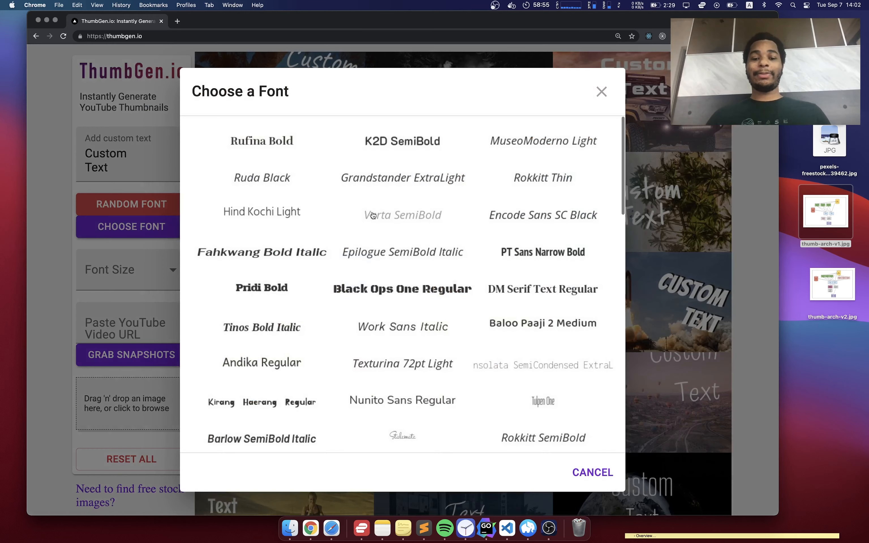
scroll(down, 3)
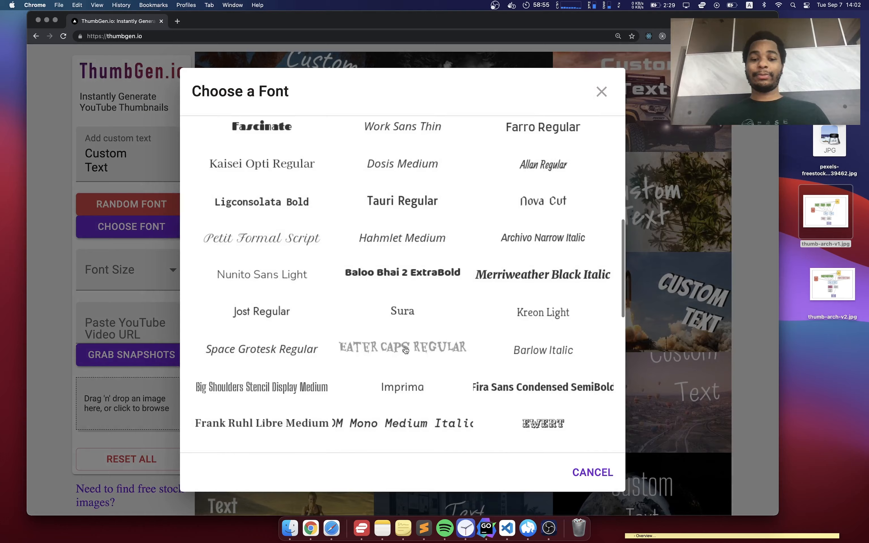
click(401, 347)
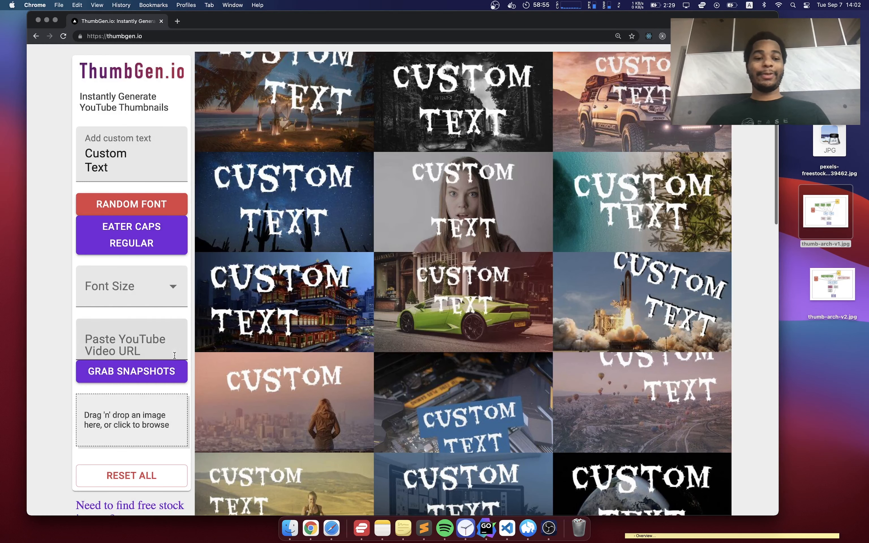
Cycle through several random fonts, landing on Fira Sans Thin, and set font size to 17%.
click(131, 204)
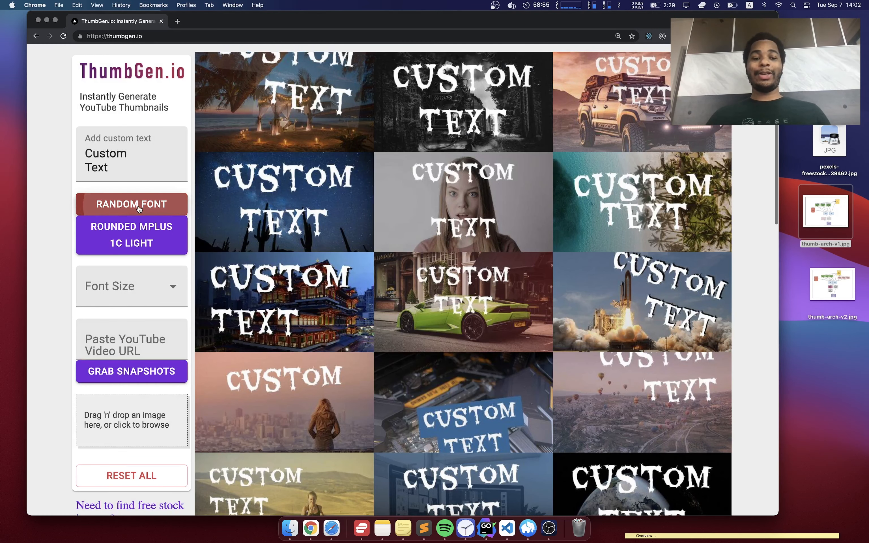
click(131, 204)
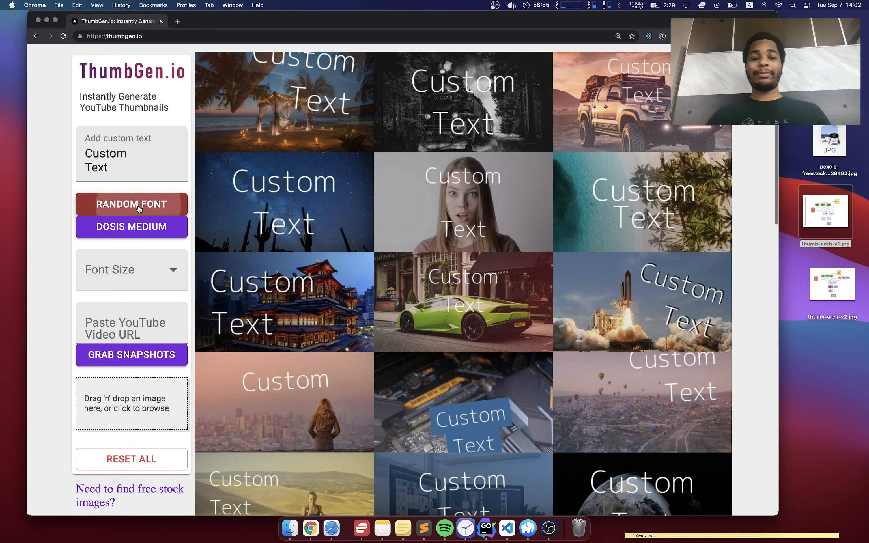
click(132, 204)
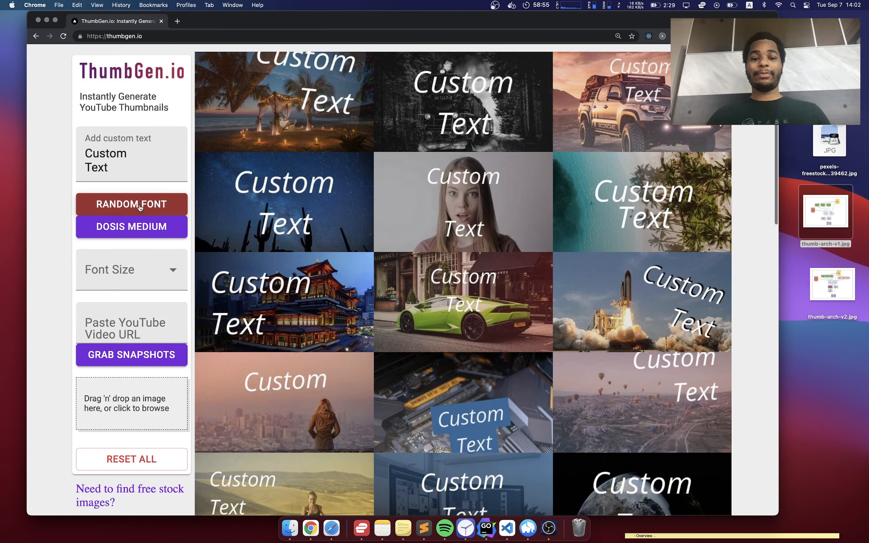
click(132, 204)
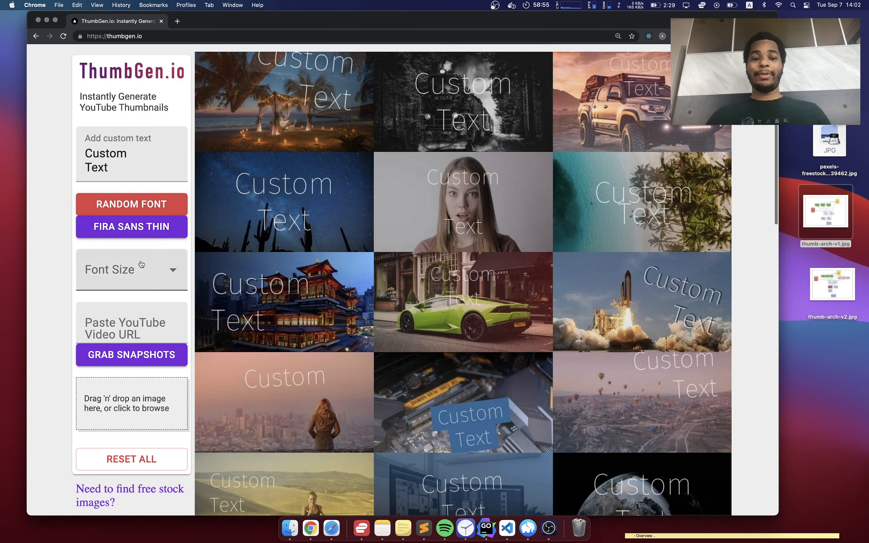
click(131, 269)
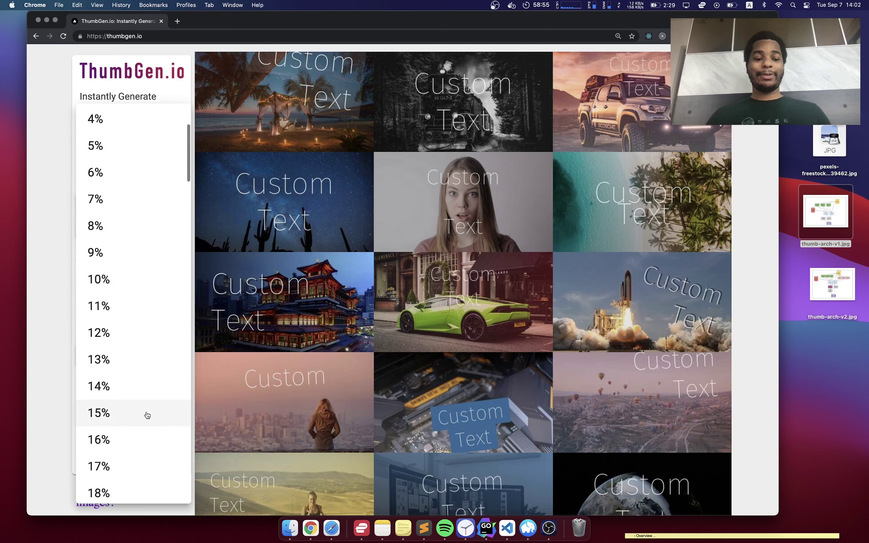
click(98, 466)
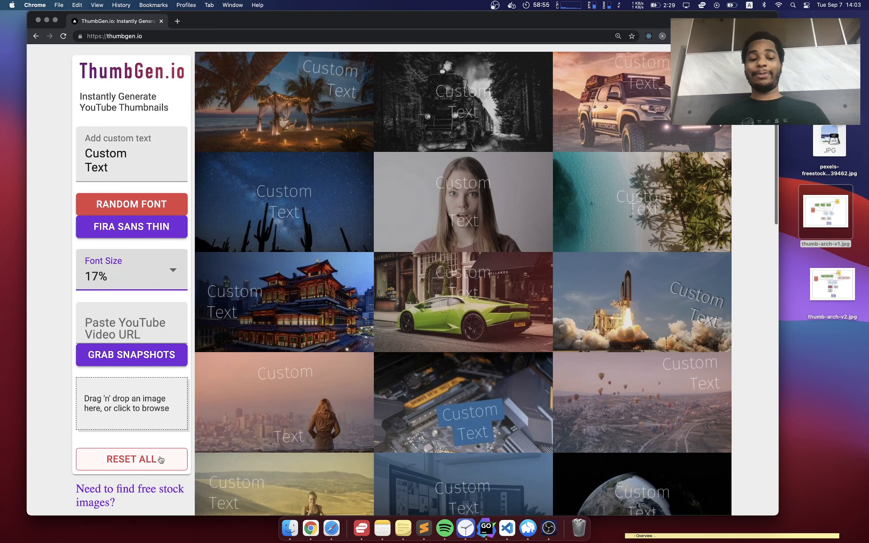
Reset all settings, upload the snowy tree-lined road as background, then remove the image again.
click(131, 458)
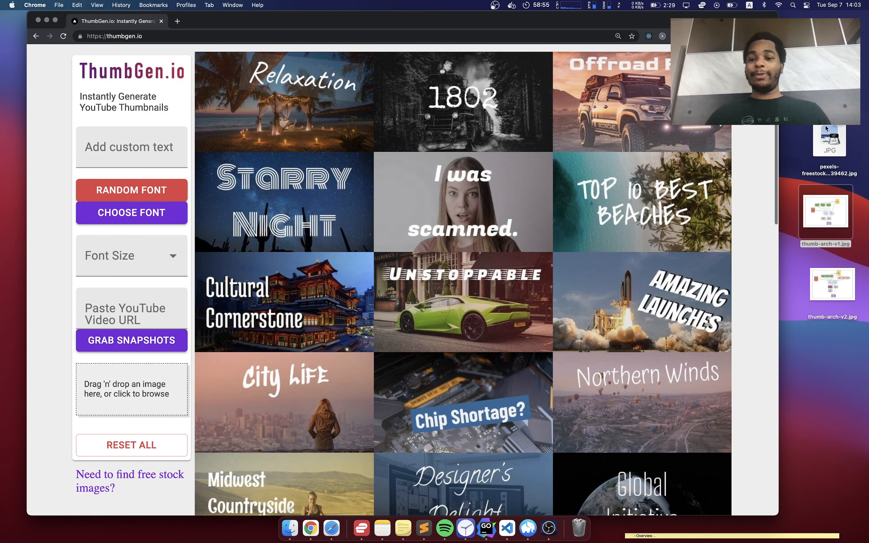
click(131, 388)
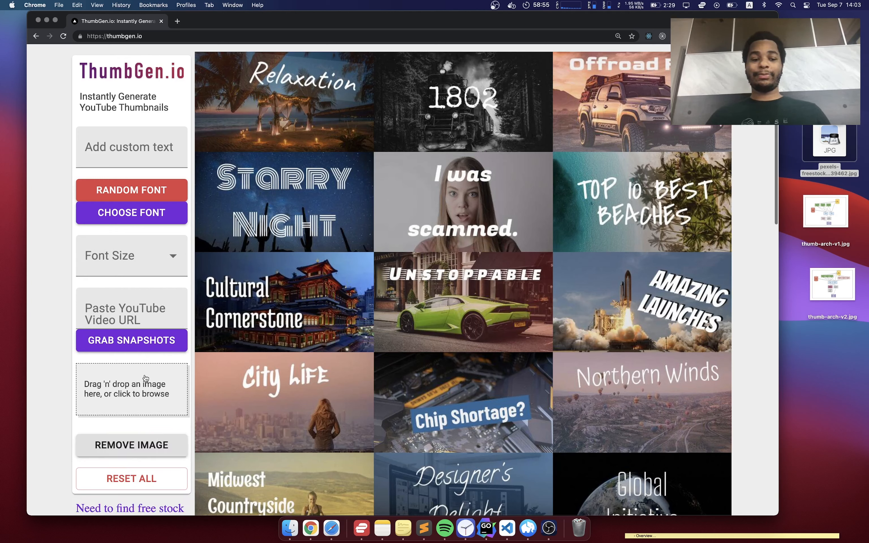
scroll(down, 3)
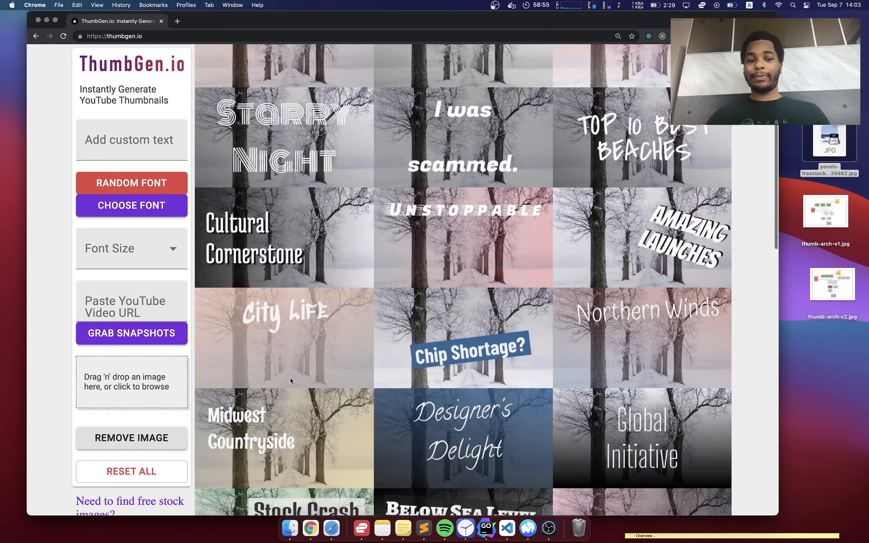
scroll(up, 3)
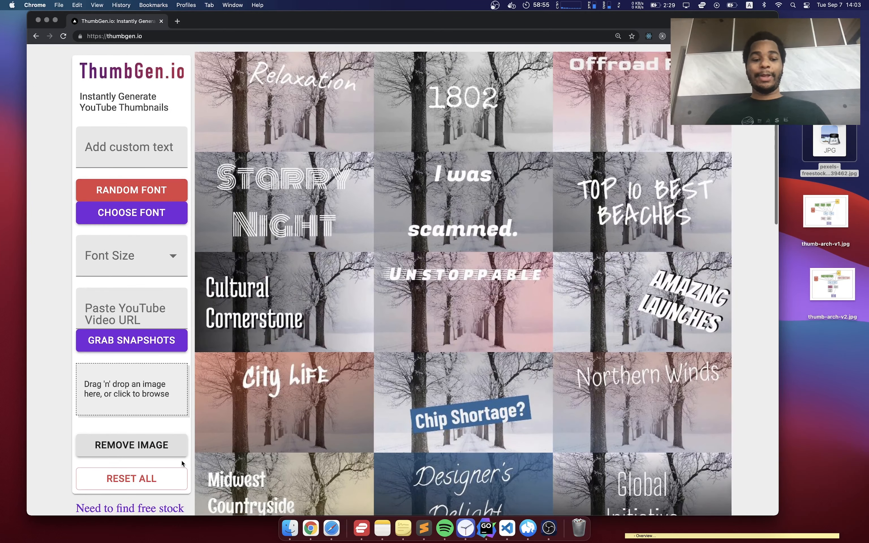
click(131, 445)
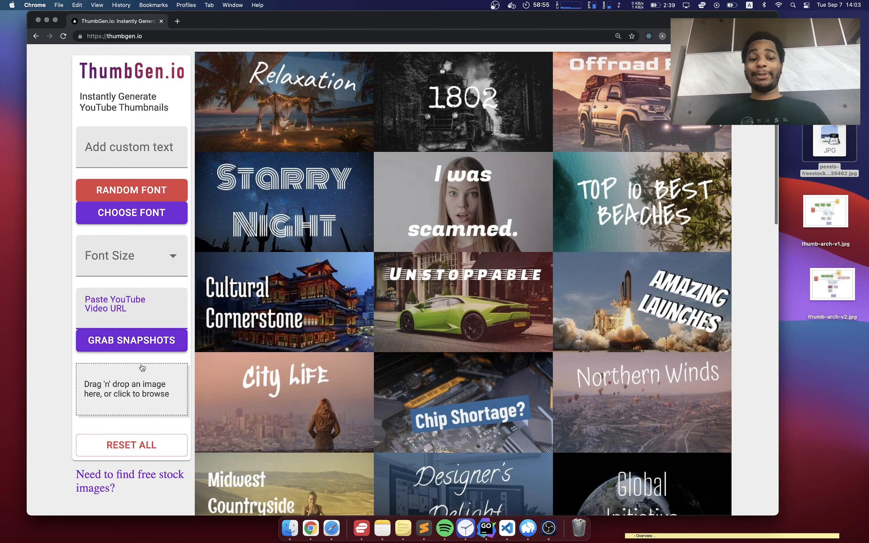
Grab 34 snapshots from the YouTube URL and set the aerial town frame as background.
click(131, 339)
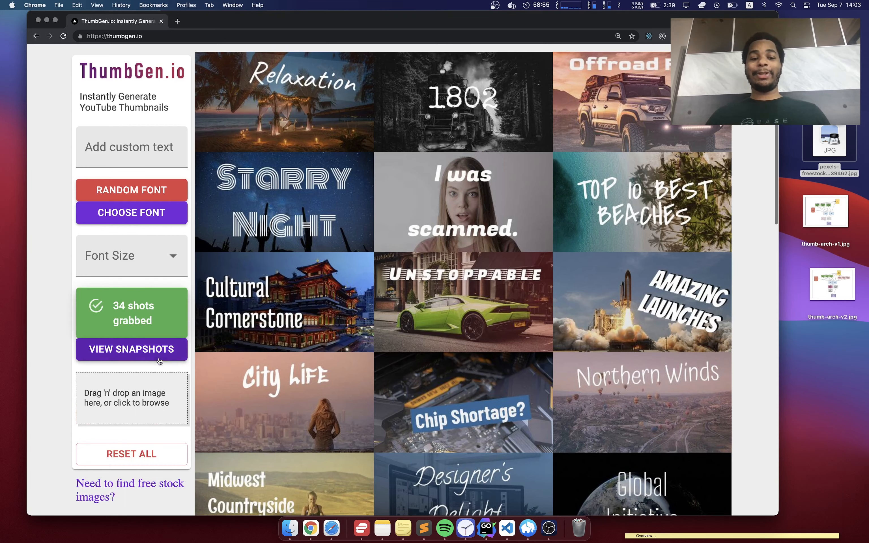
click(131, 349)
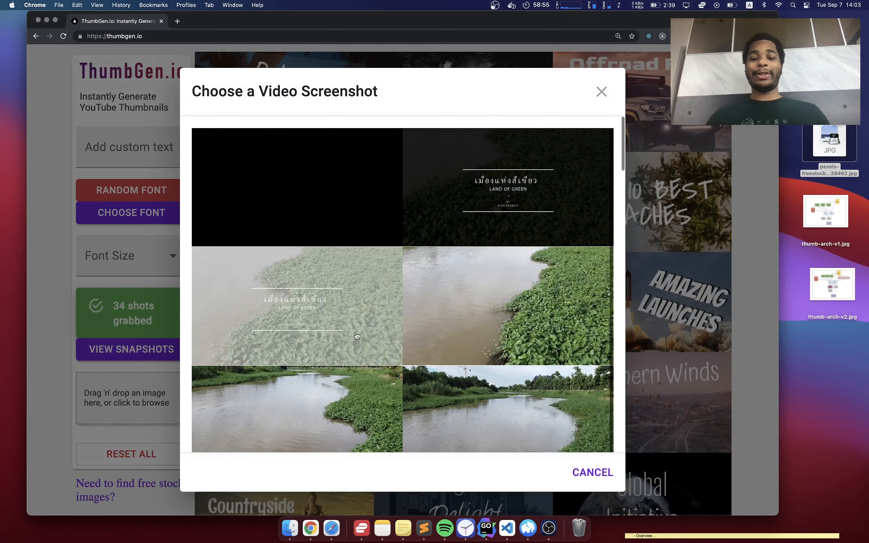
scroll(down, 3)
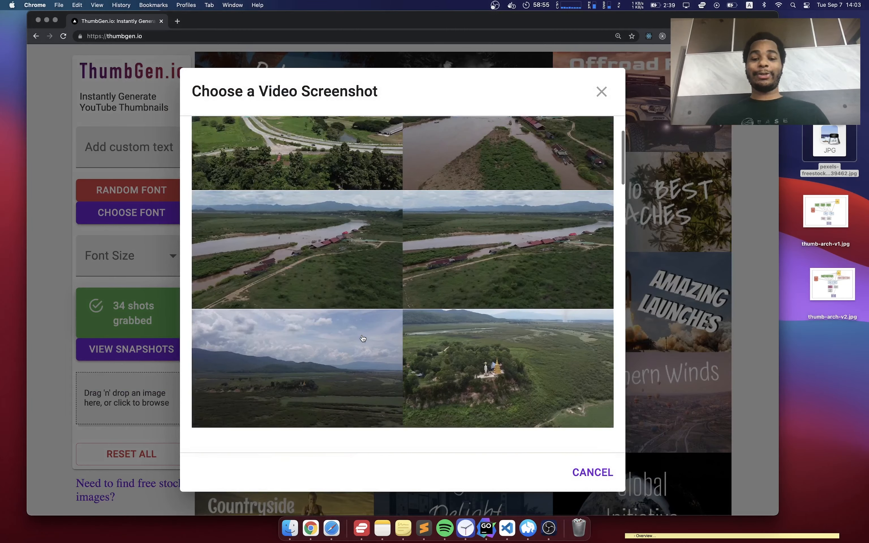
scroll(down, 3)
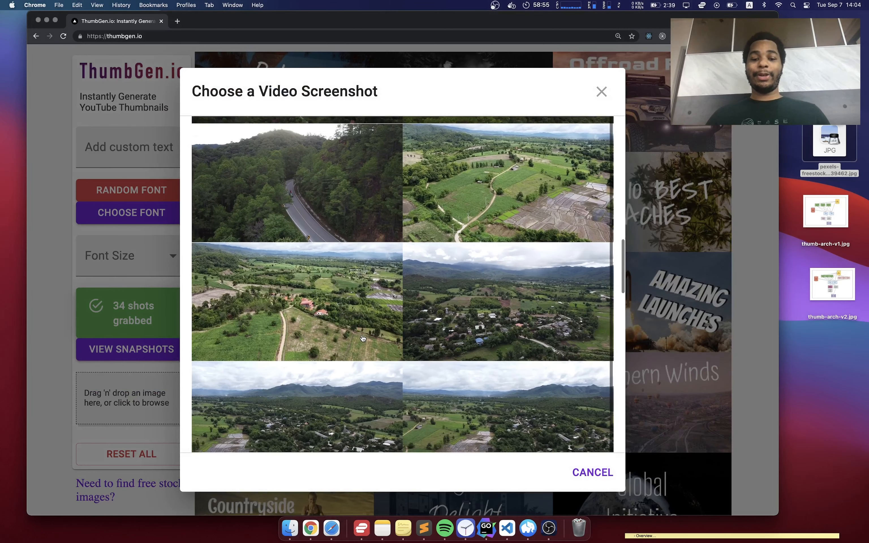
scroll(down, 3)
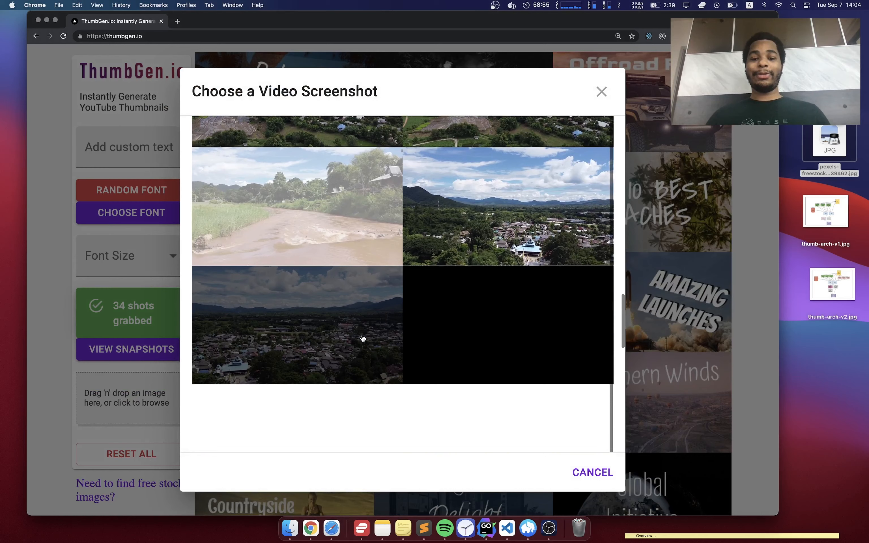
click(297, 324)
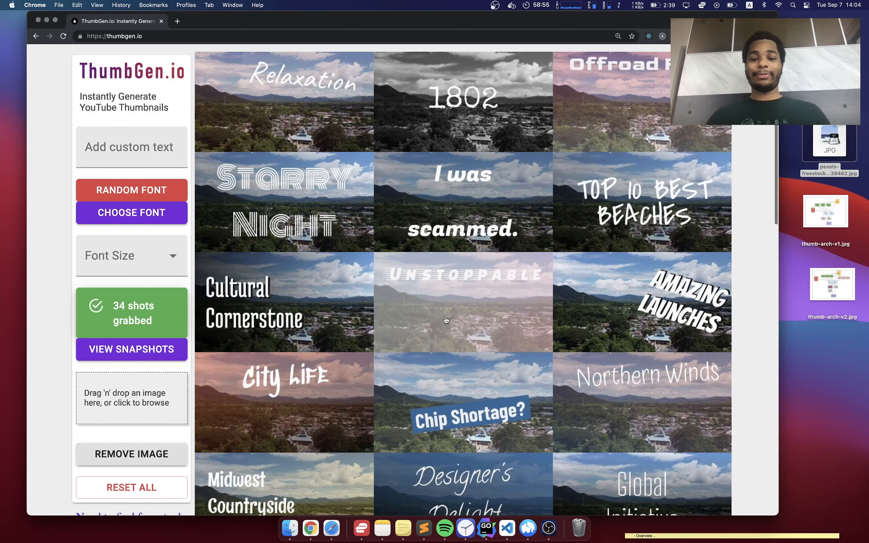
scroll(down, 3)
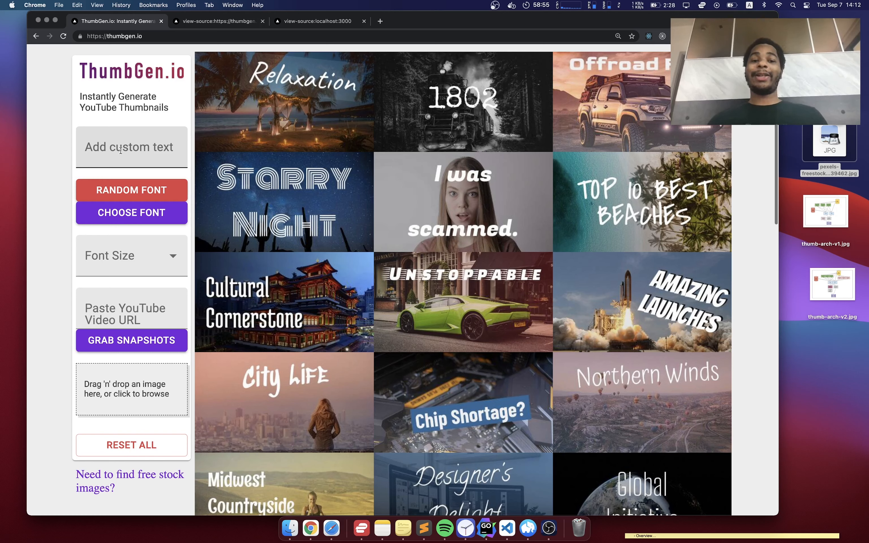
Switch to the view-source:localhost:3000 tab showing the local build's page source.
click(316, 21)
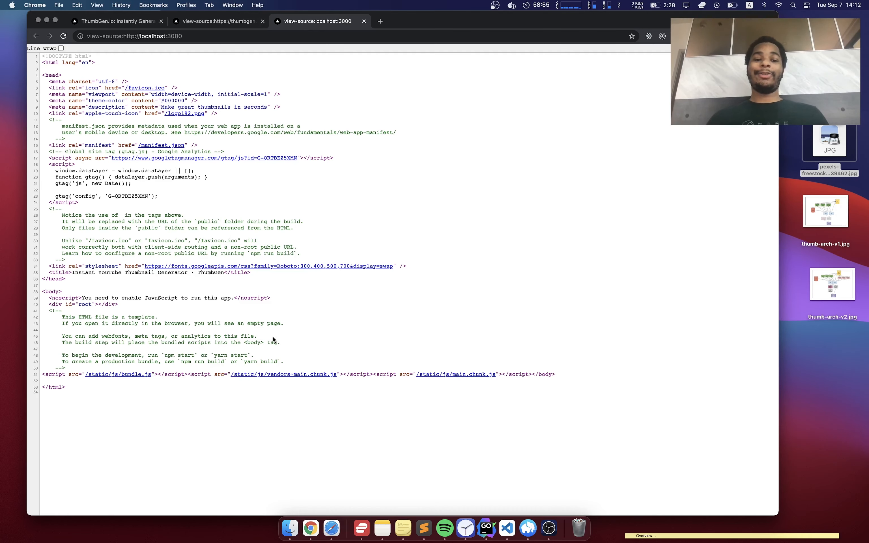
mouse_move(317, 222)
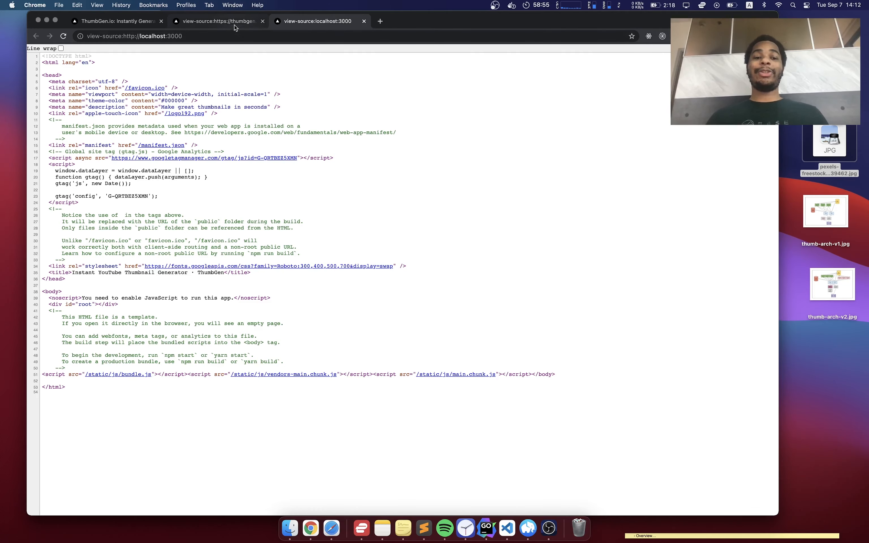
Show the live thumbgen.io source, scrolling to the rendered thumbnail markup and __NEXT_DATA__ script.
click(216, 21)
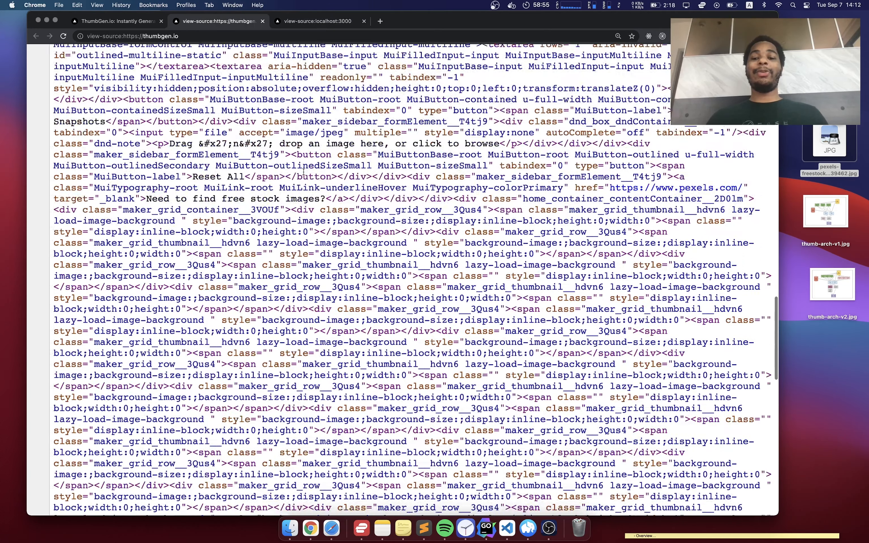
scroll(down, 3)
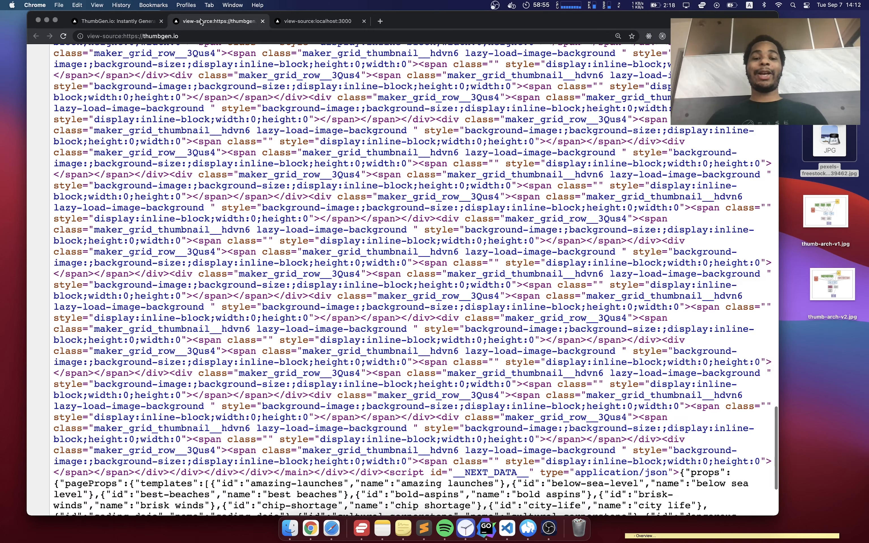
scroll(down, 3)
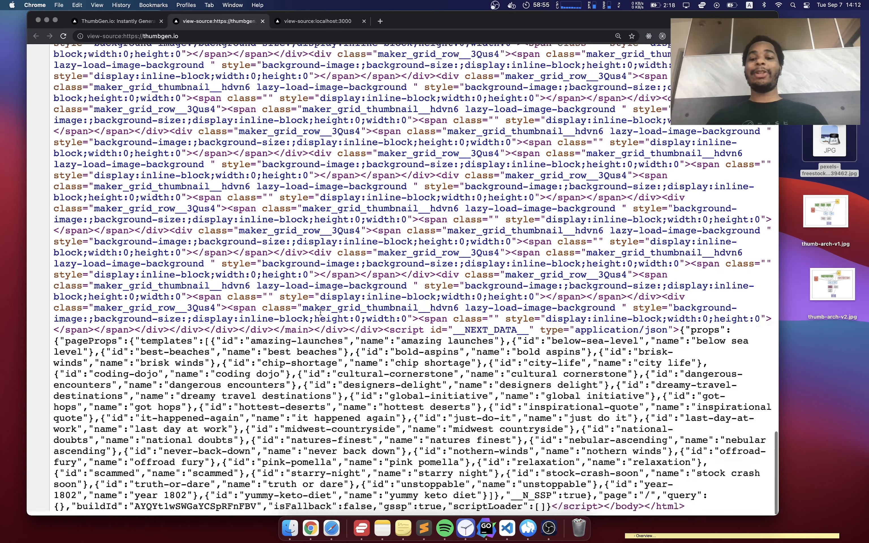
scroll(up, 3)
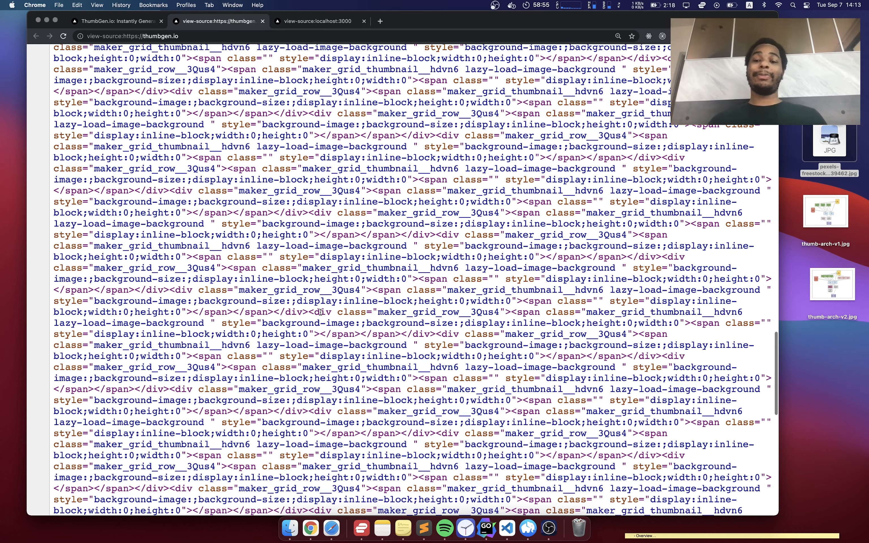
Return to the localhost:3000 source showing the bare template with an empty root div.
click(316, 21)
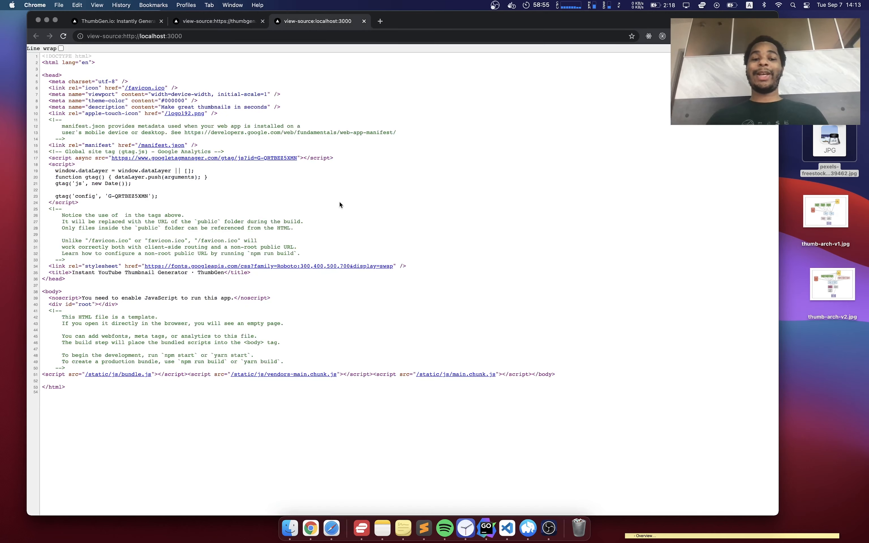
mouse_move(328, 383)
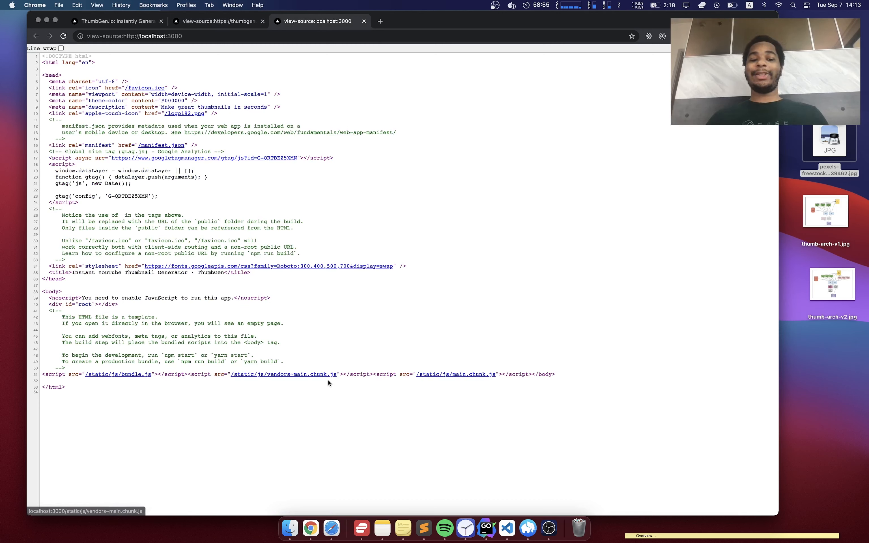
mouse_move(379, 322)
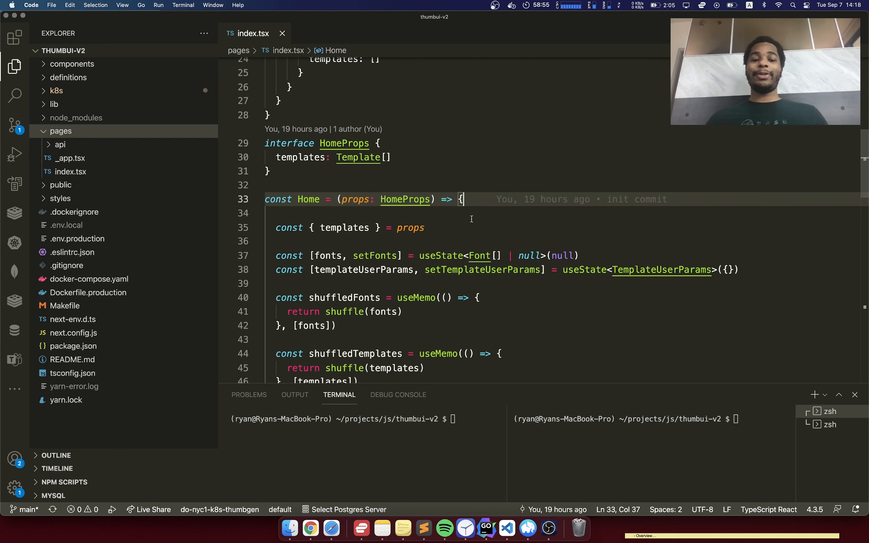
Scroll through pages/index.tsx to review getServerSideProps fetching the templates.
scroll(down, 3)
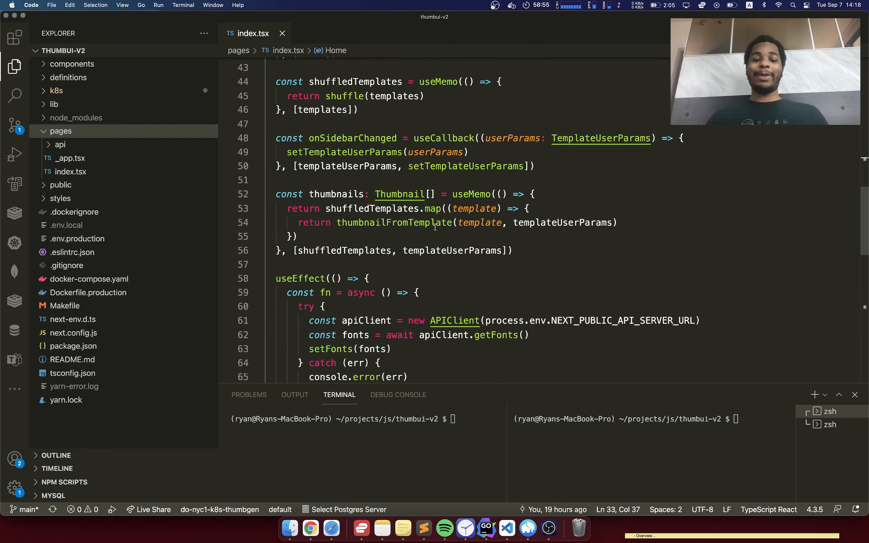
scroll(down, 3)
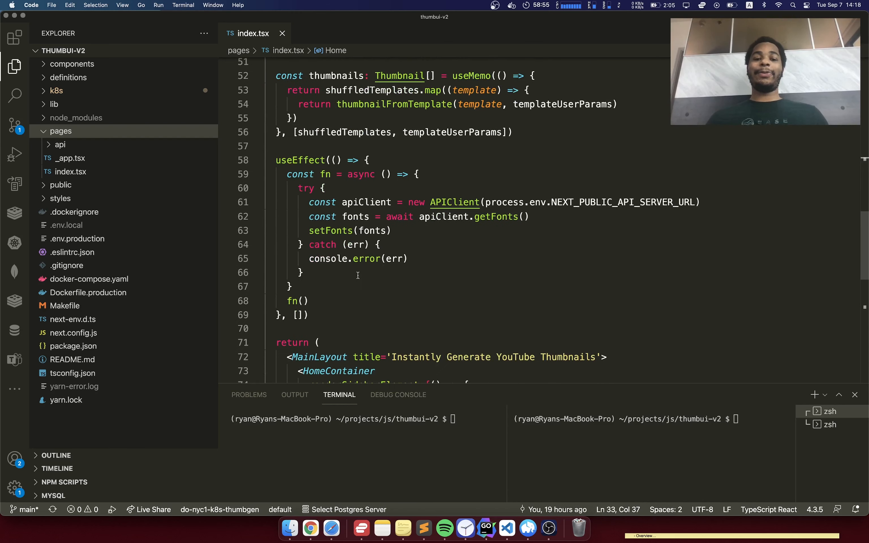
scroll(down, 3)
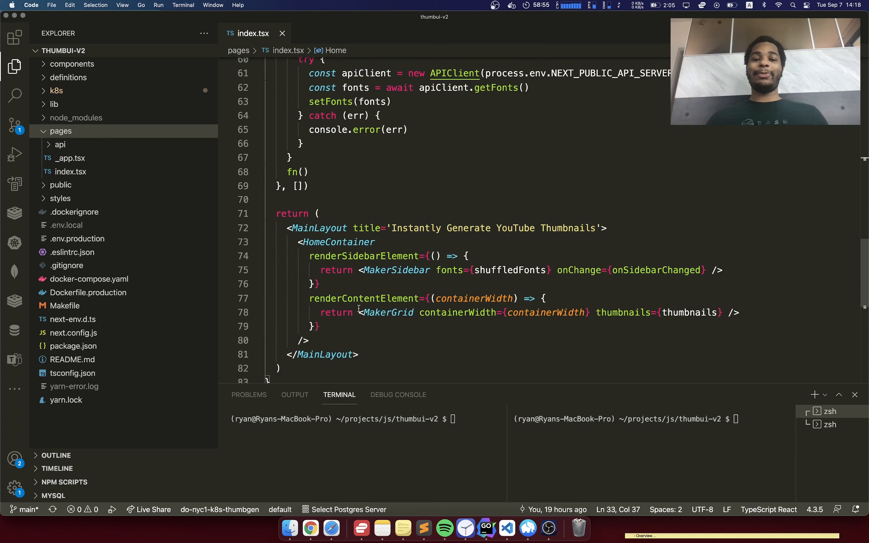
scroll(down, 3)
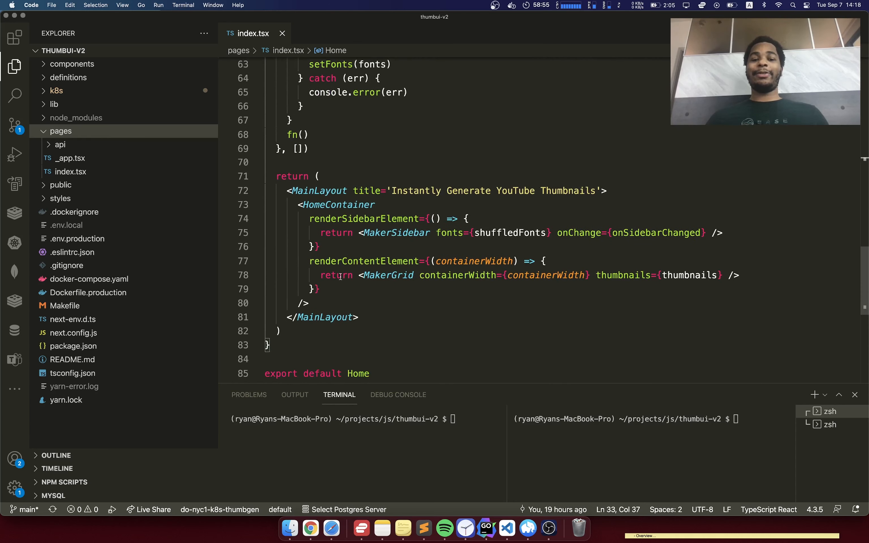
click(376, 161)
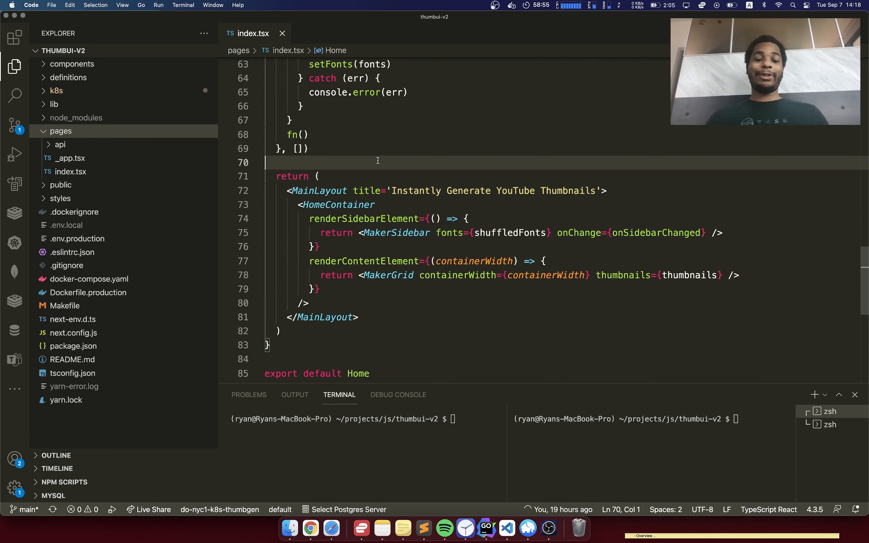
scroll(up, 3)
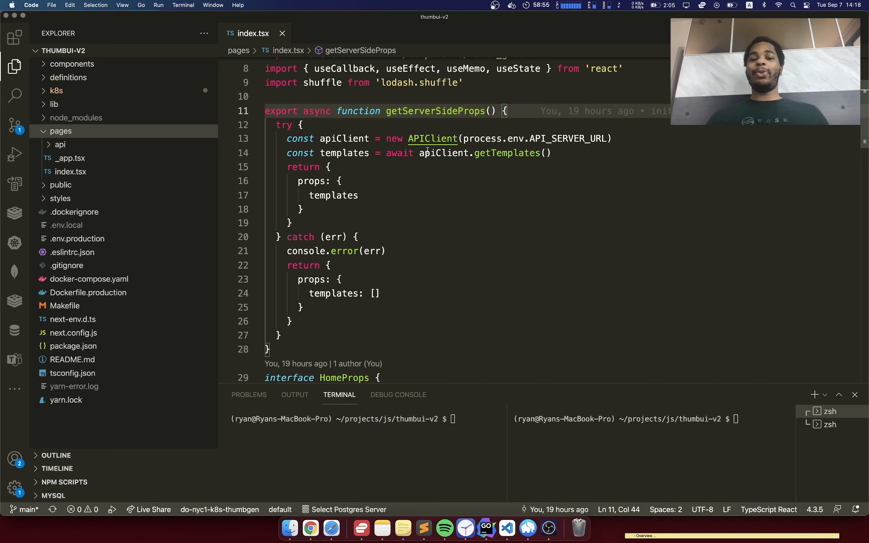
Review the Home component's rendering code, then bring up the live site's page source.
click(302, 125)
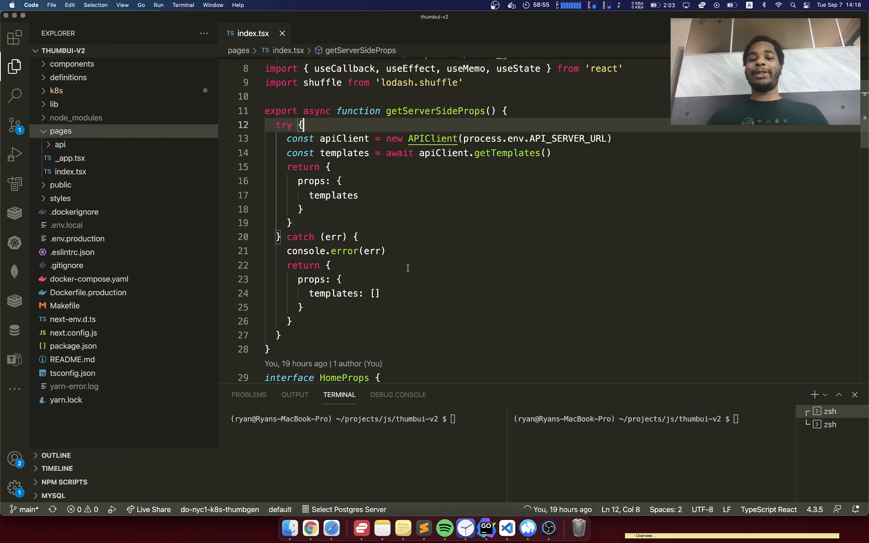
click(301, 209)
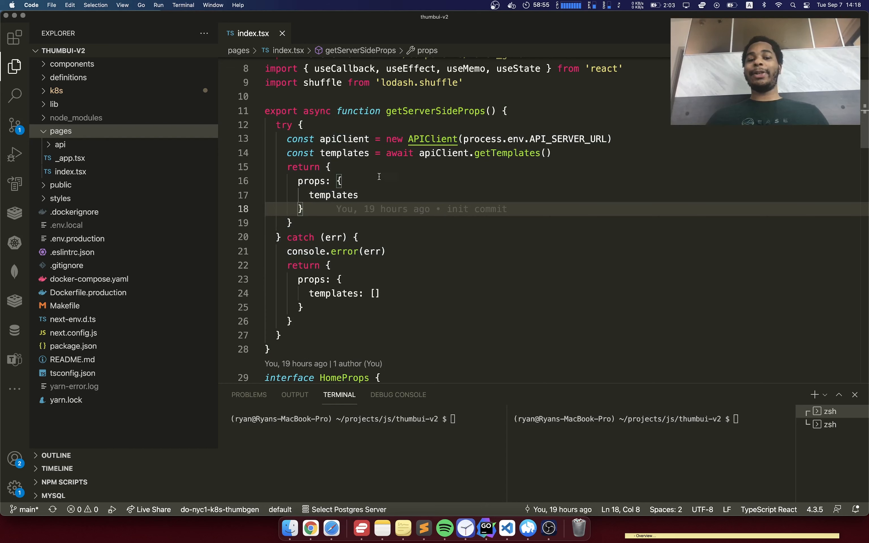
scroll(down, 3)
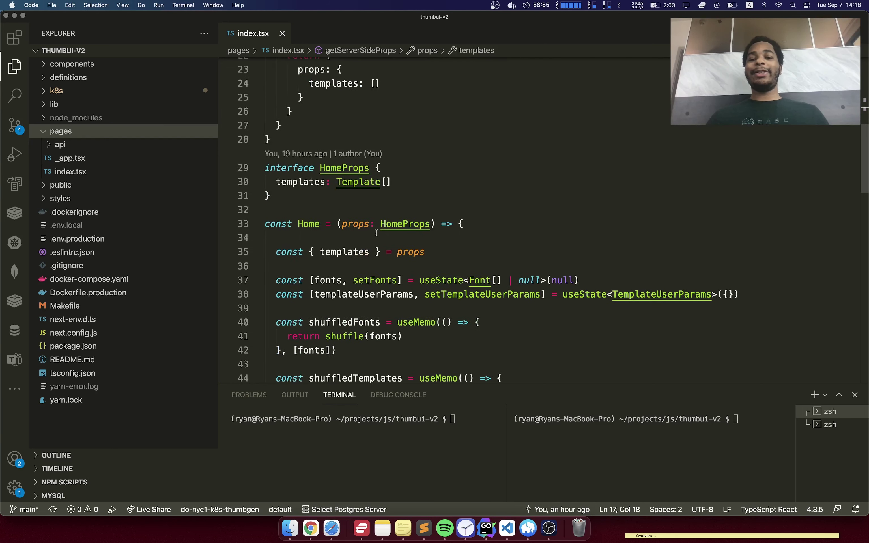
scroll(down, 3)
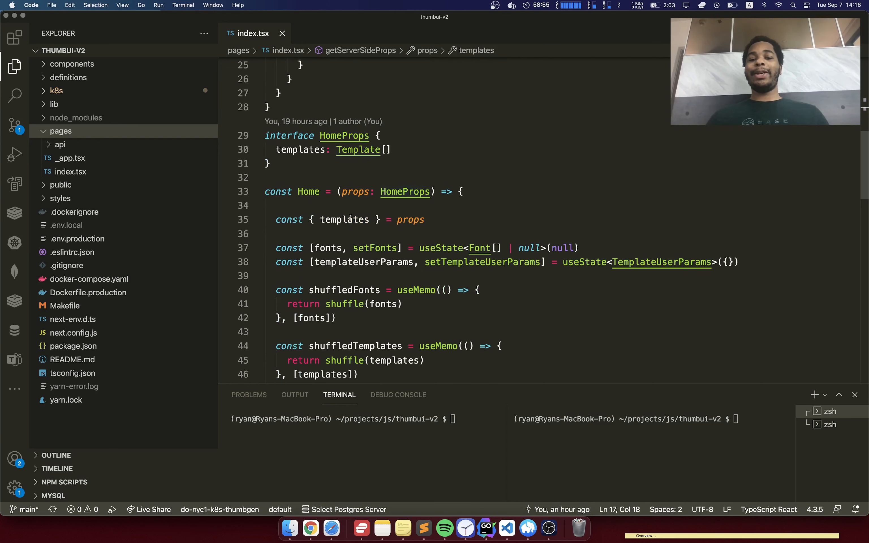
click(309, 528)
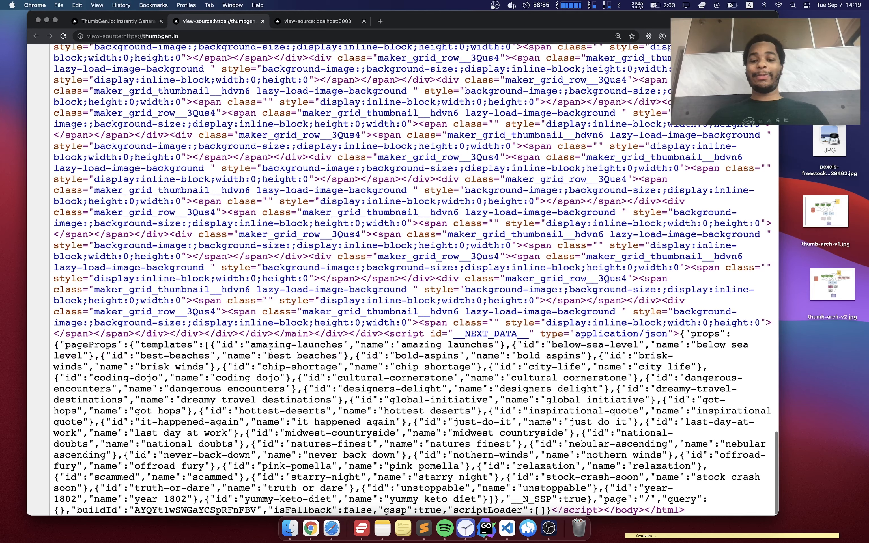
Inspect the template list inside the __NEXT_DATA__ script and return to index.tsx.
double_click(169, 344)
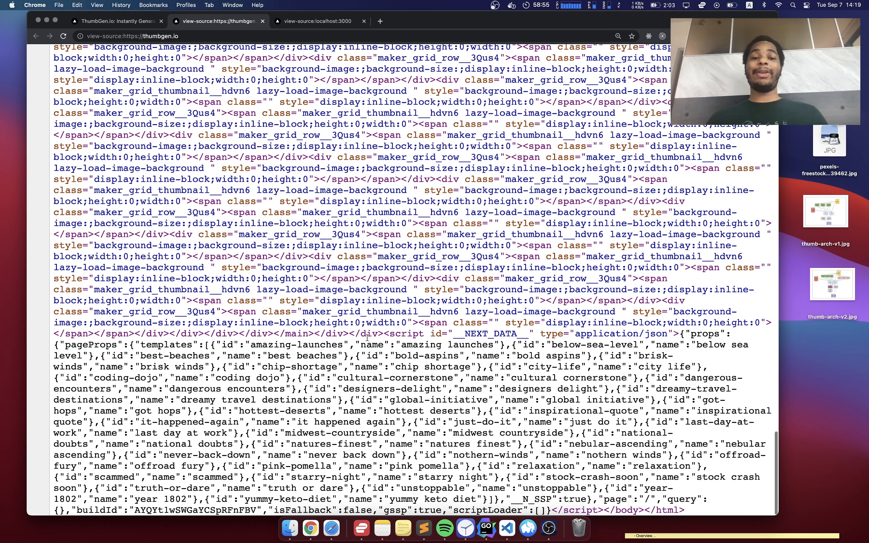
click(505, 528)
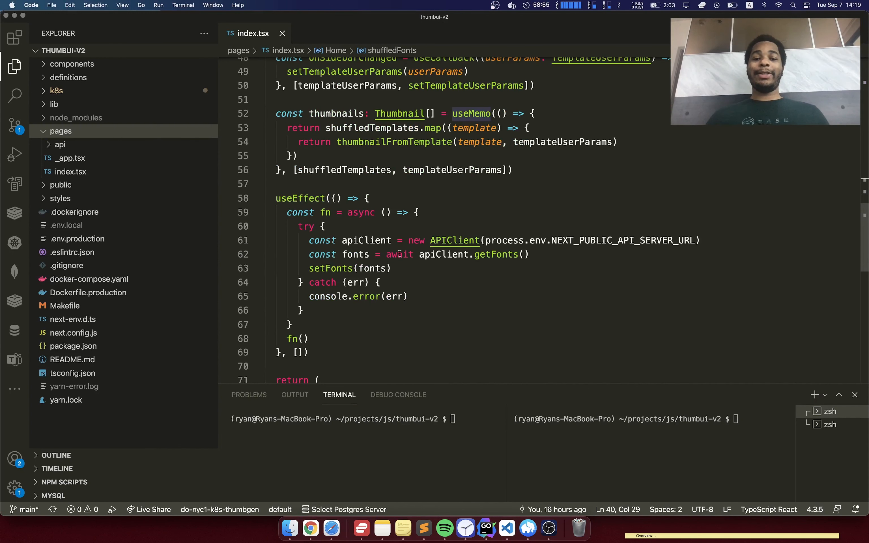
mouse_move(471, 297)
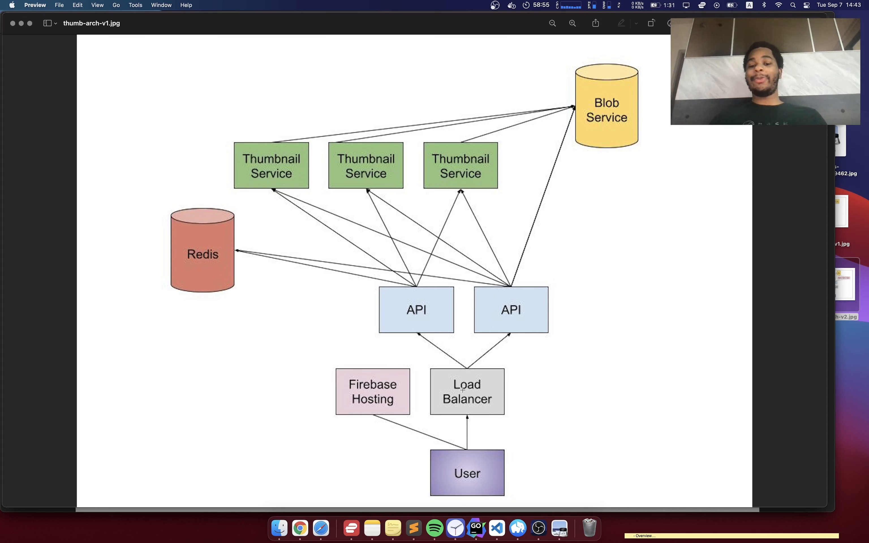
mouse_move(433, 315)
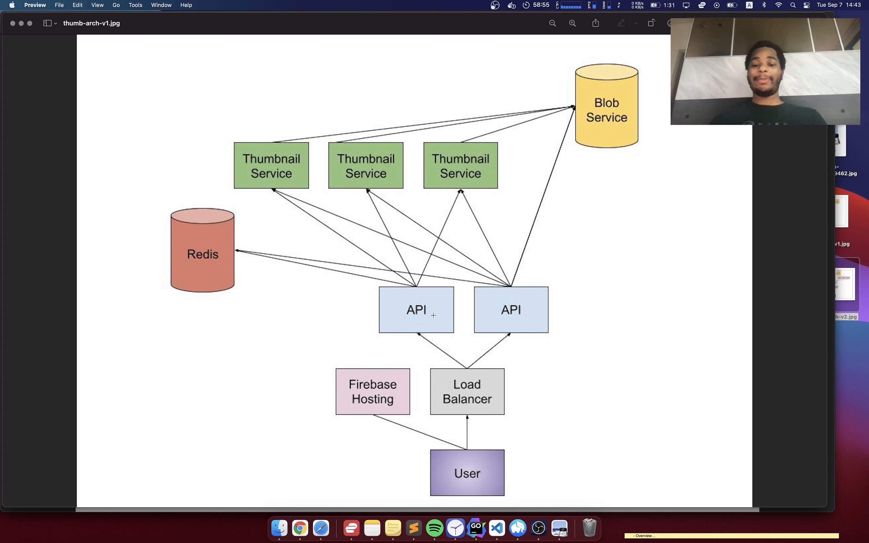
mouse_move(431, 167)
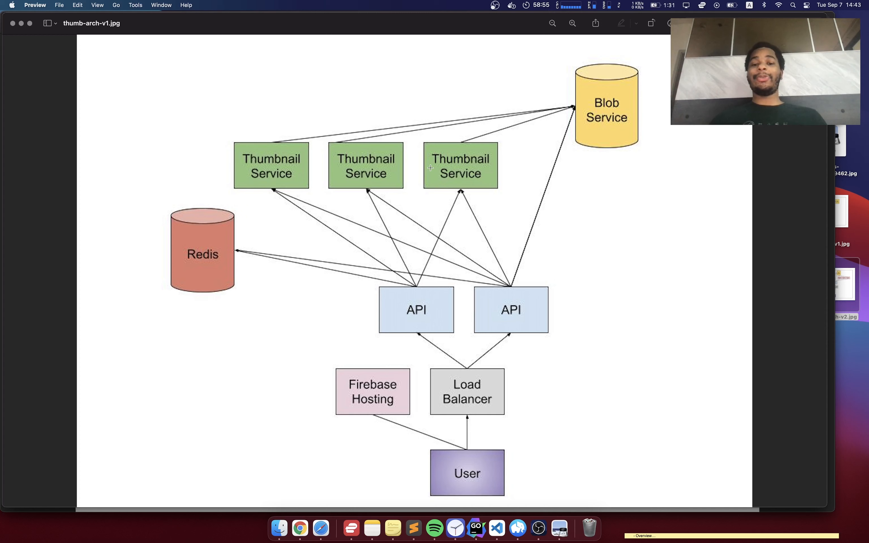
mouse_move(319, 203)
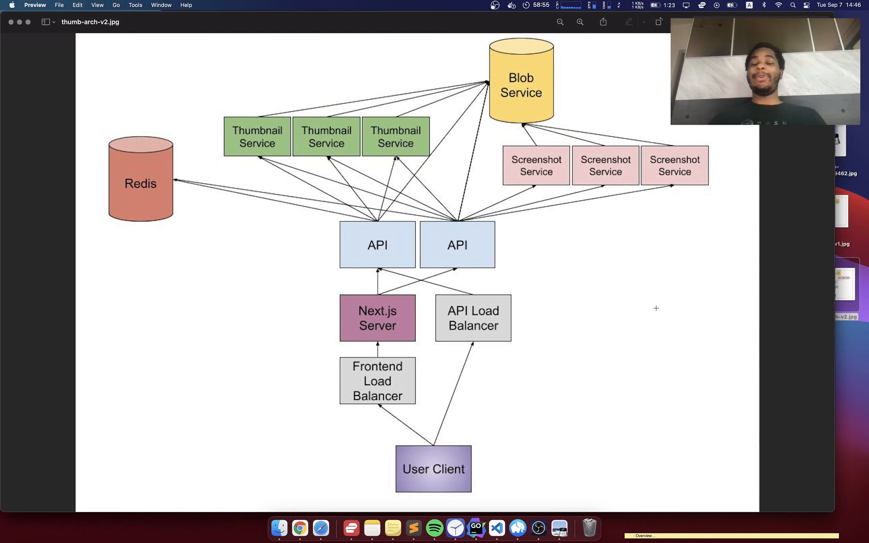
mouse_move(573, 180)
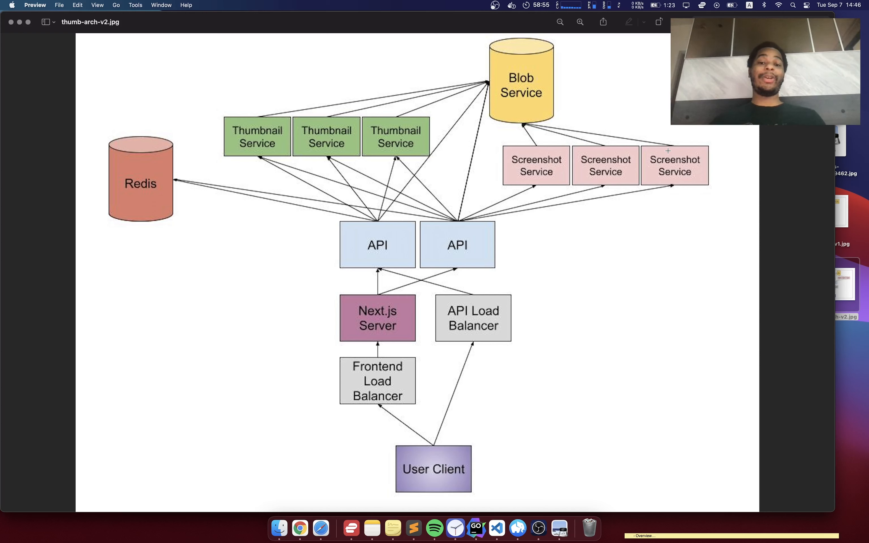
mouse_move(421, 294)
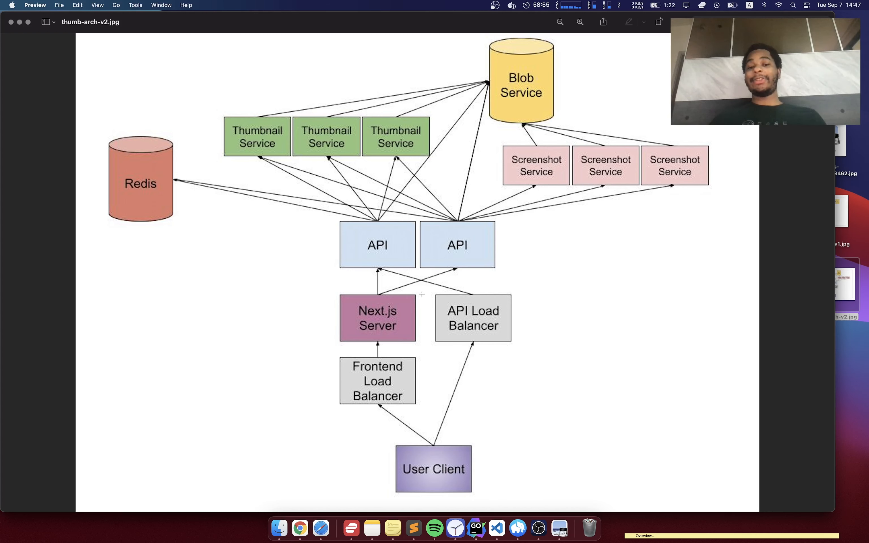
mouse_move(483, 277)
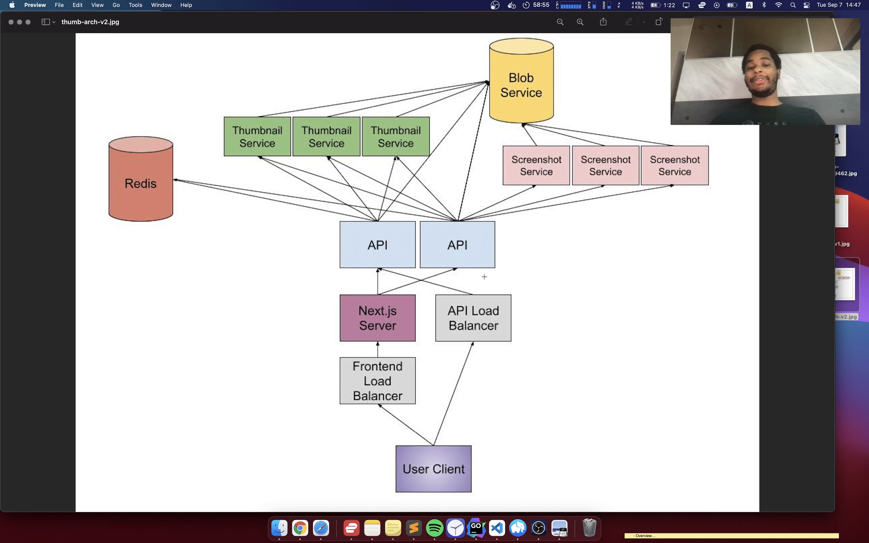
mouse_move(434, 213)
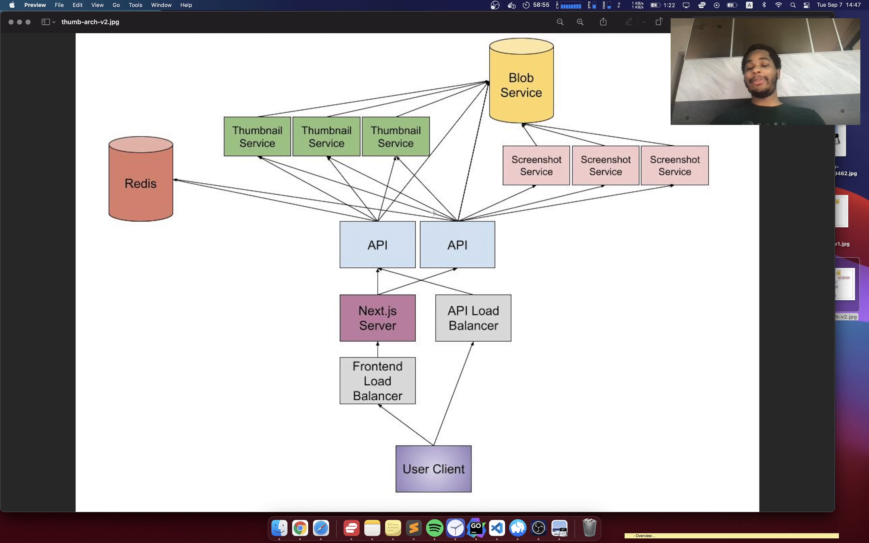
mouse_move(384, 314)
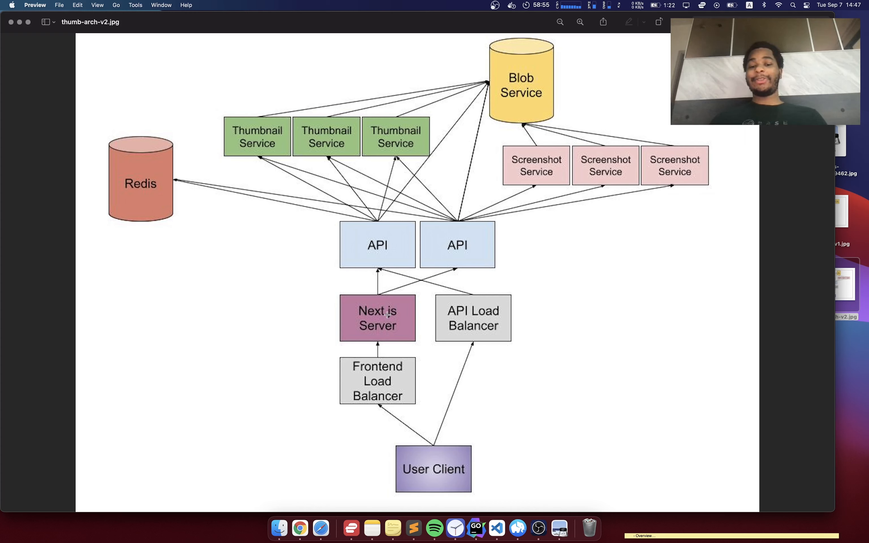
mouse_move(382, 260)
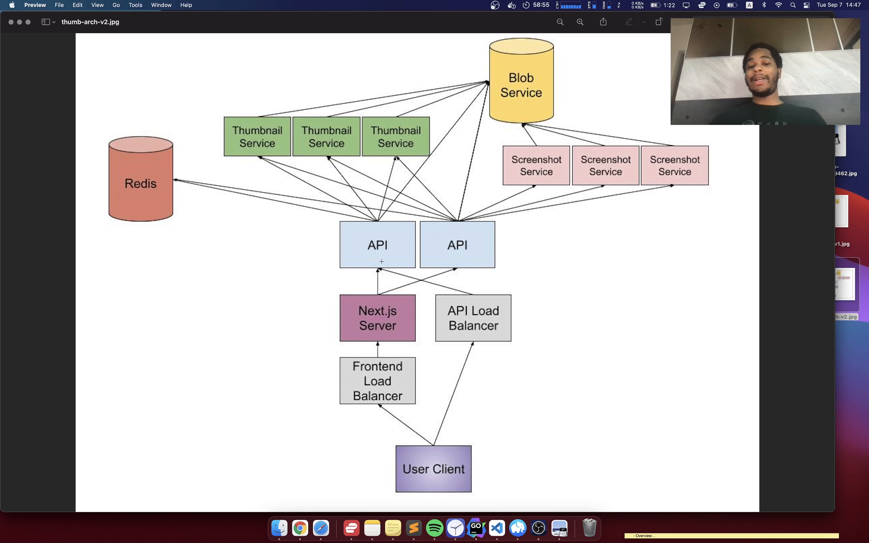
mouse_move(385, 277)
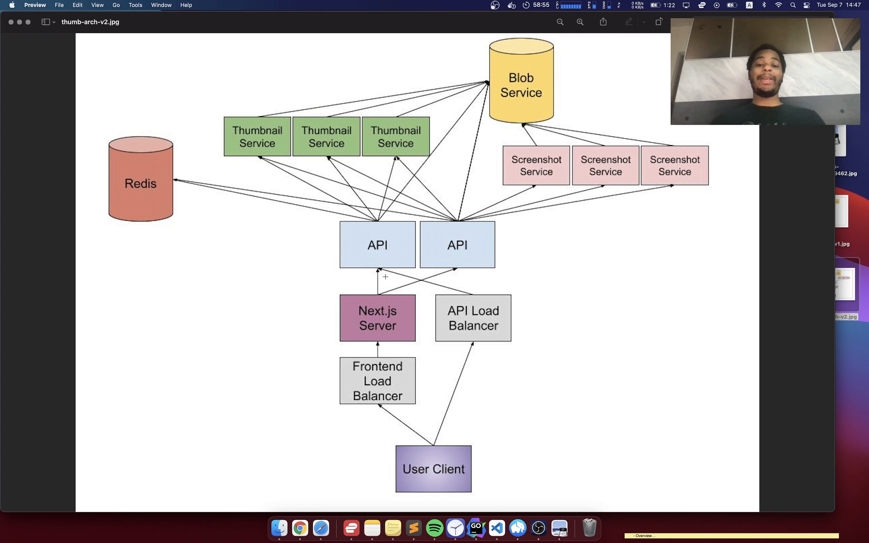
mouse_move(388, 331)
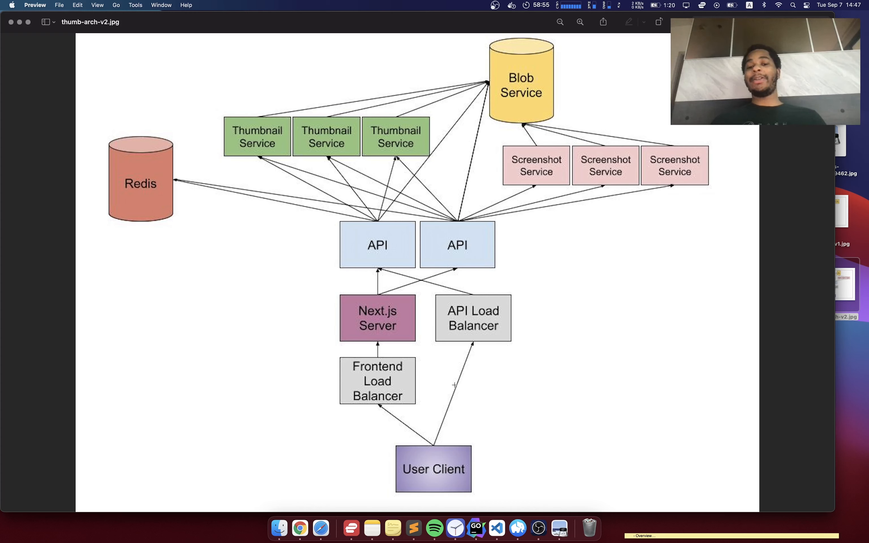
mouse_move(581, 363)
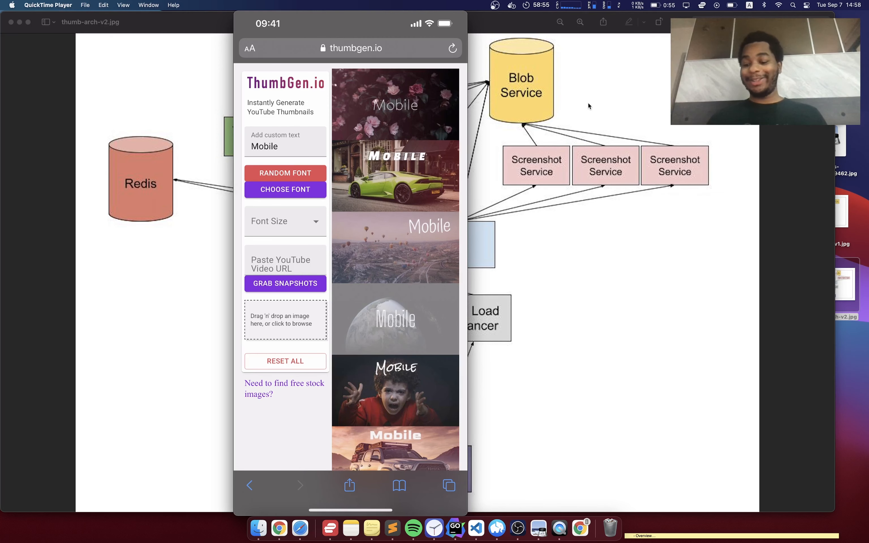
Scroll through the mobile thumbnail grid captioned 'Mobile' and back to the top.
scroll(down, 3)
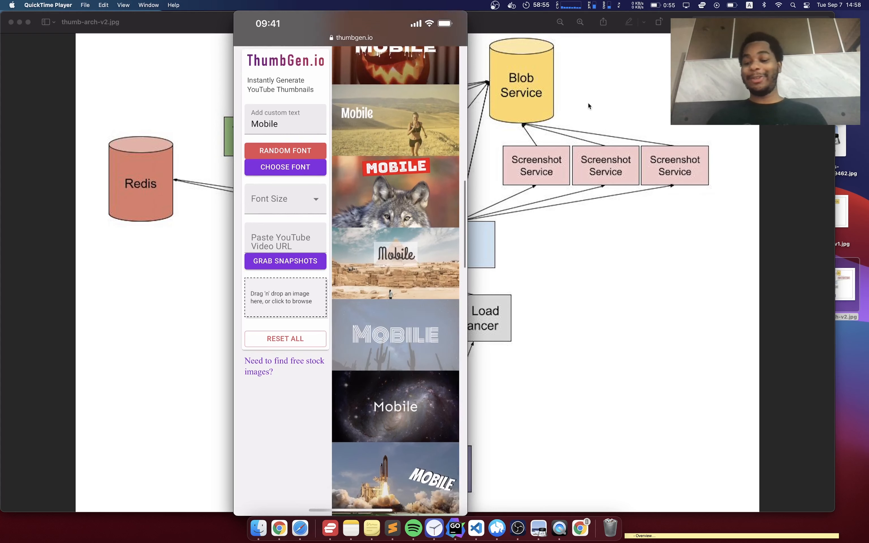
scroll(down, 3)
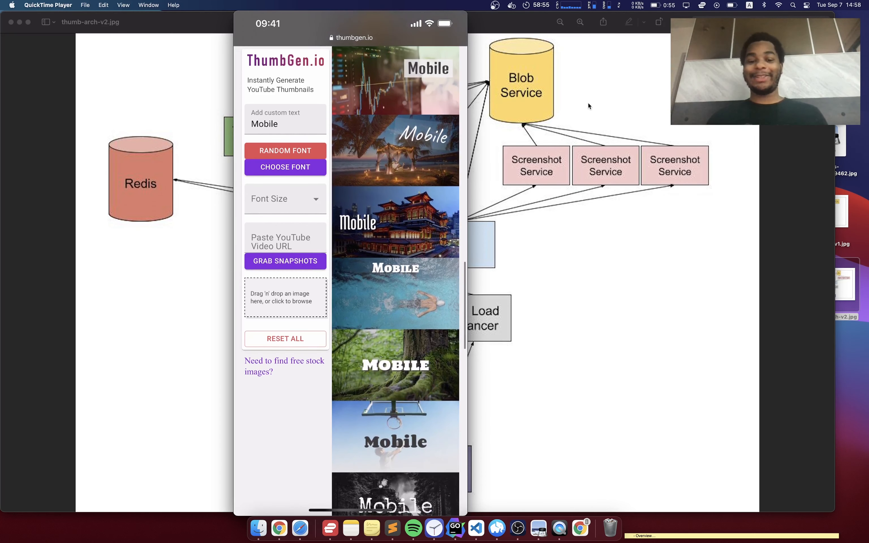
scroll(up, 3)
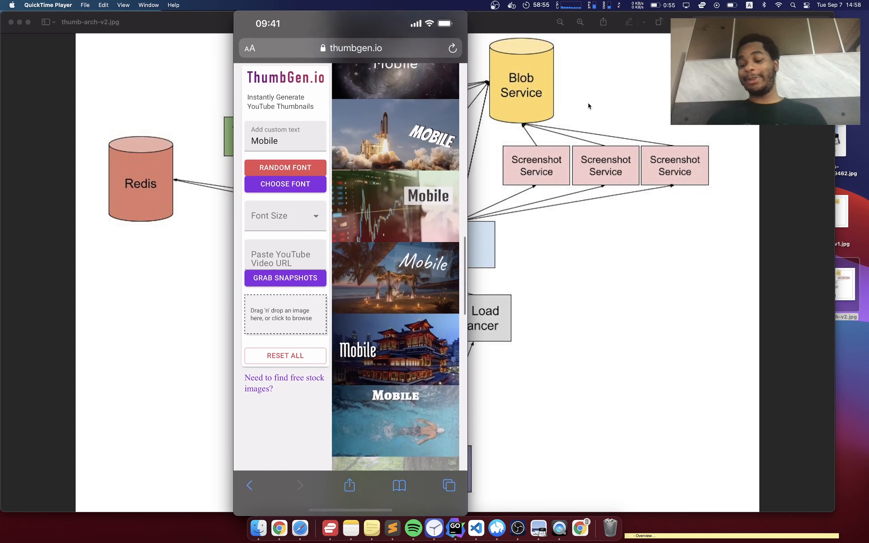
scroll(up, 3)
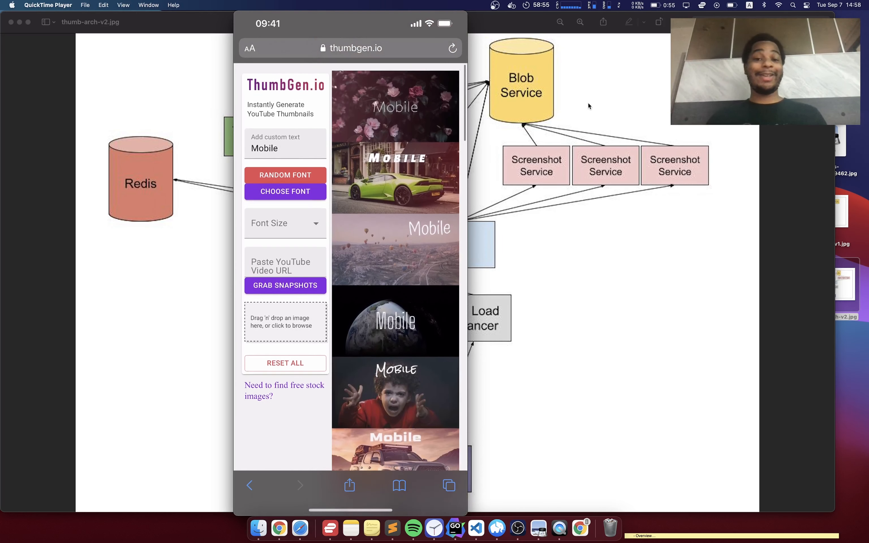